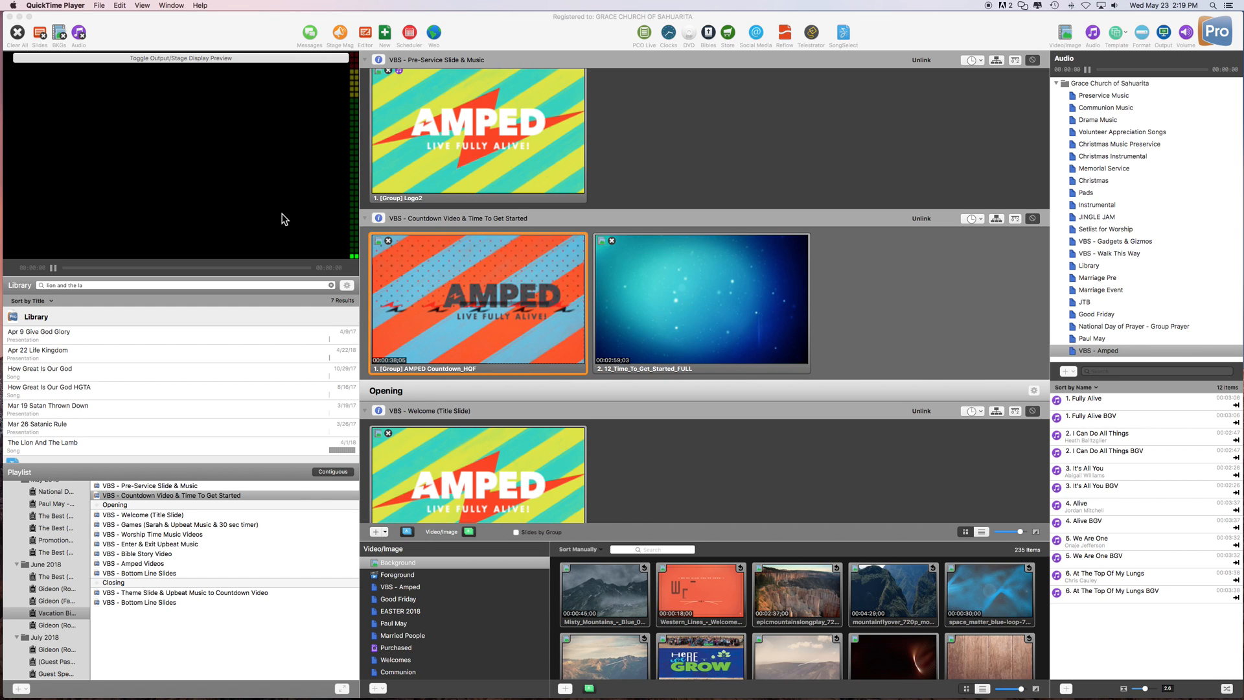
{"action": "mouse_move", "coordinate": [323, 185]}
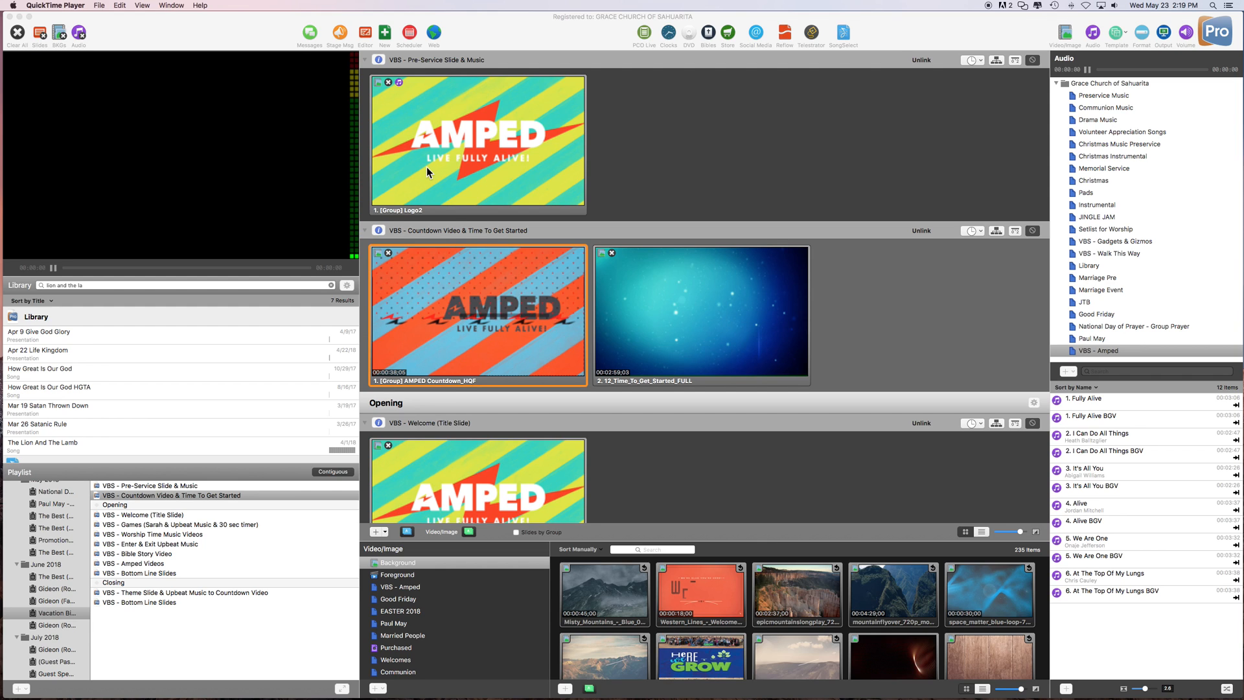
{"action": "mouse_move", "coordinate": [482, 323]}
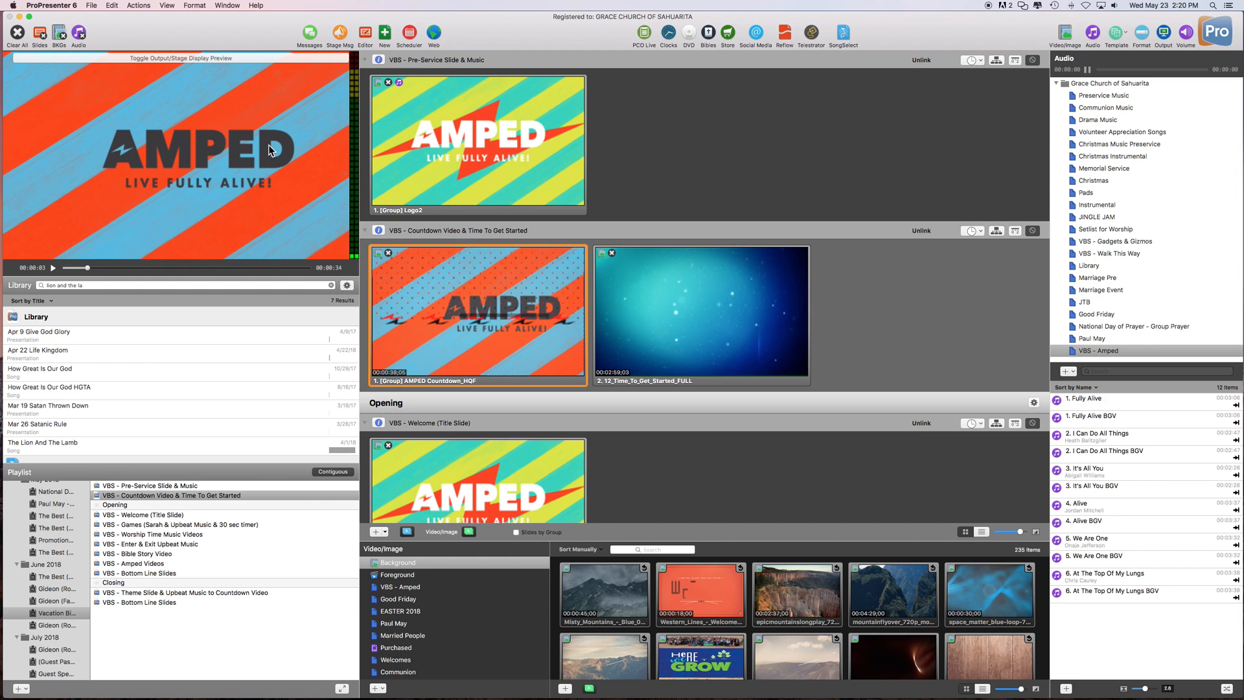
Bring up the AMPED Countdown slide's right-click options to reach Media Properties
{"action": "right_click", "coordinate": [475, 310]}
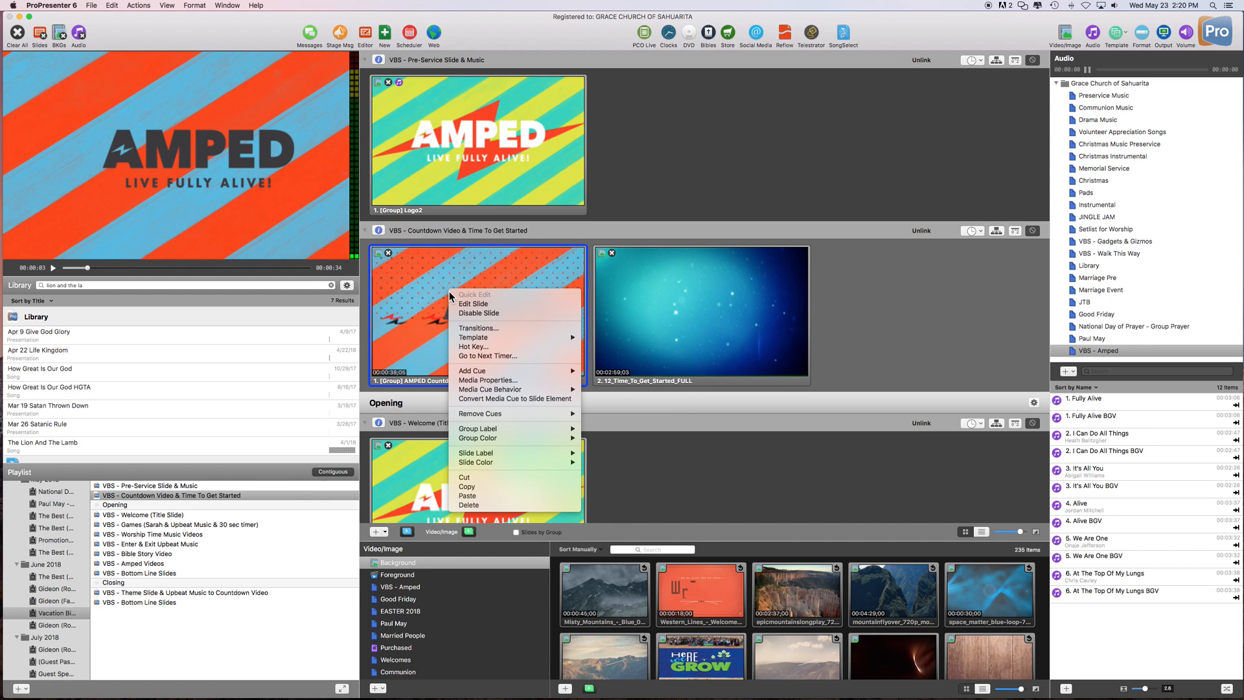
{"action": "mouse_move", "coordinate": [490, 414]}
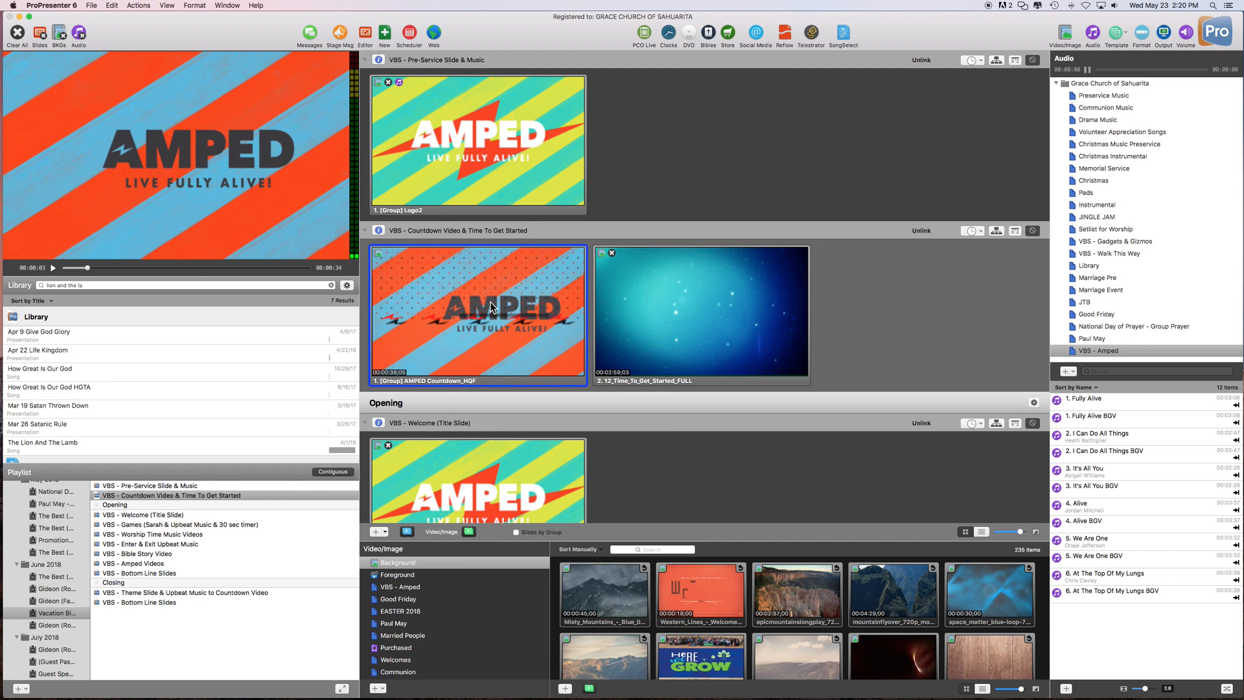
{"action": "right_click", "coordinate": [492, 309]}
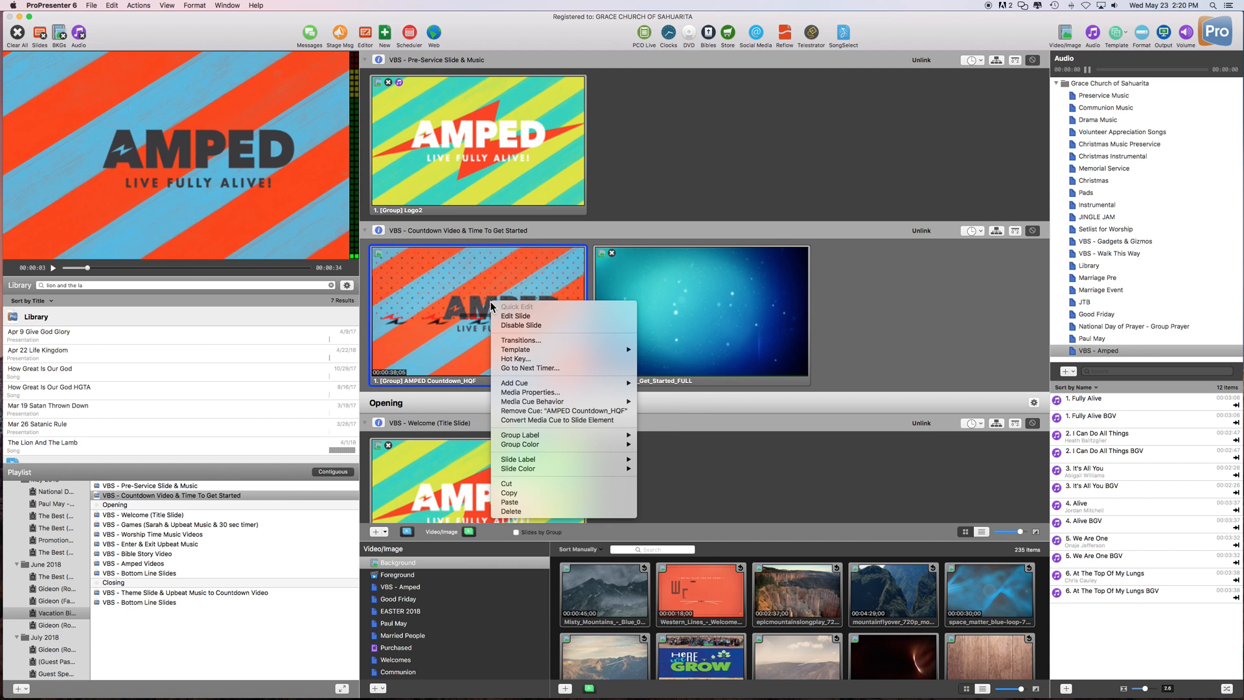
{"action": "mouse_move", "coordinate": [429, 322]}
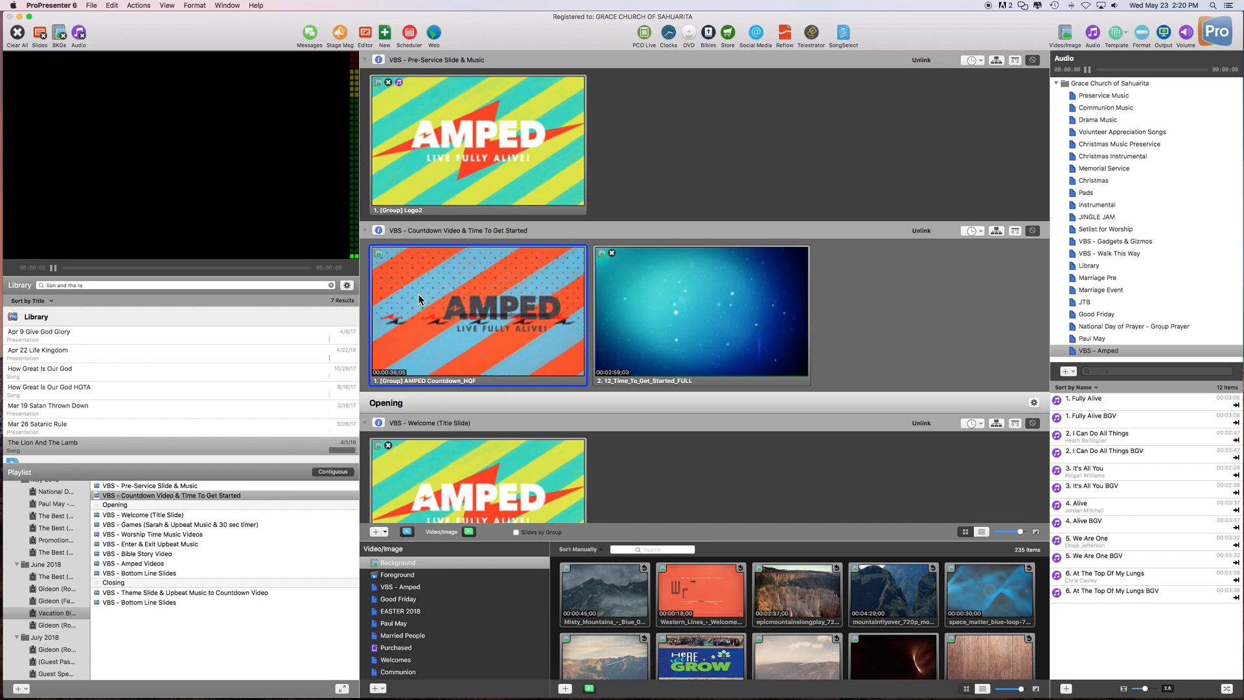
{"action": "right_click", "coordinate": [475, 310]}
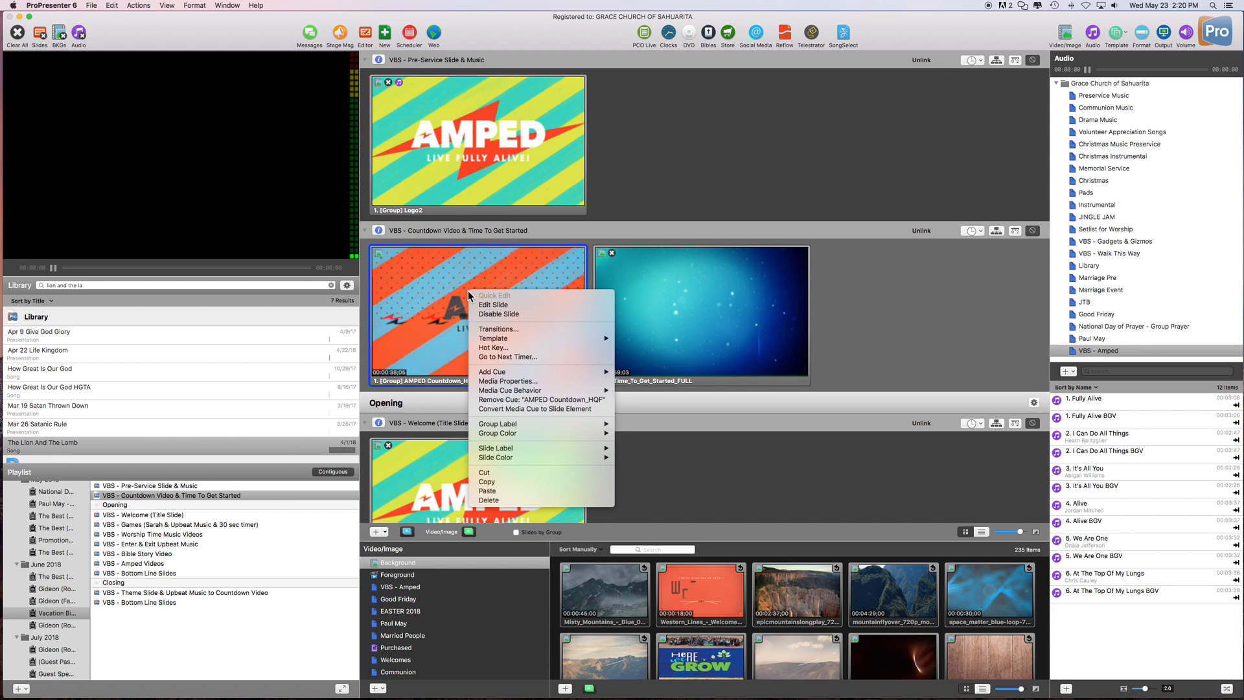
{"action": "mouse_move", "coordinate": [507, 381]}
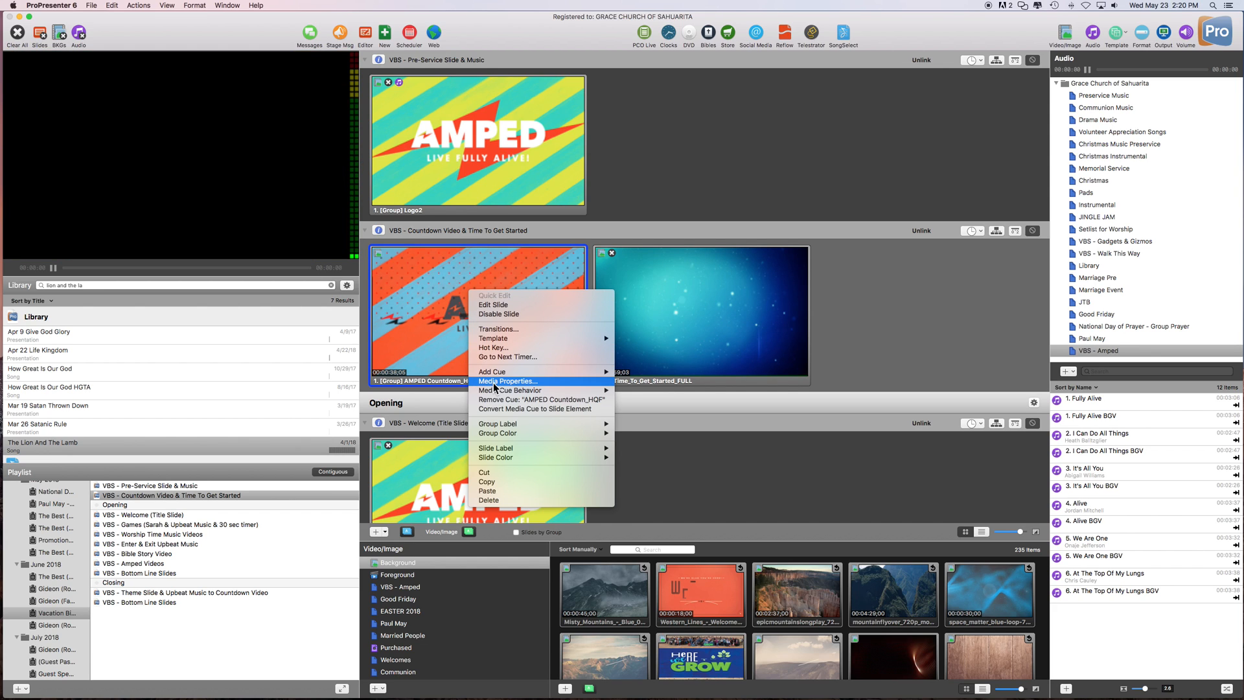
Set the AMPED countdown video's playback Behavior from Loop to Stop in Media Properties
{"action": "left_click", "coordinate": [508, 381]}
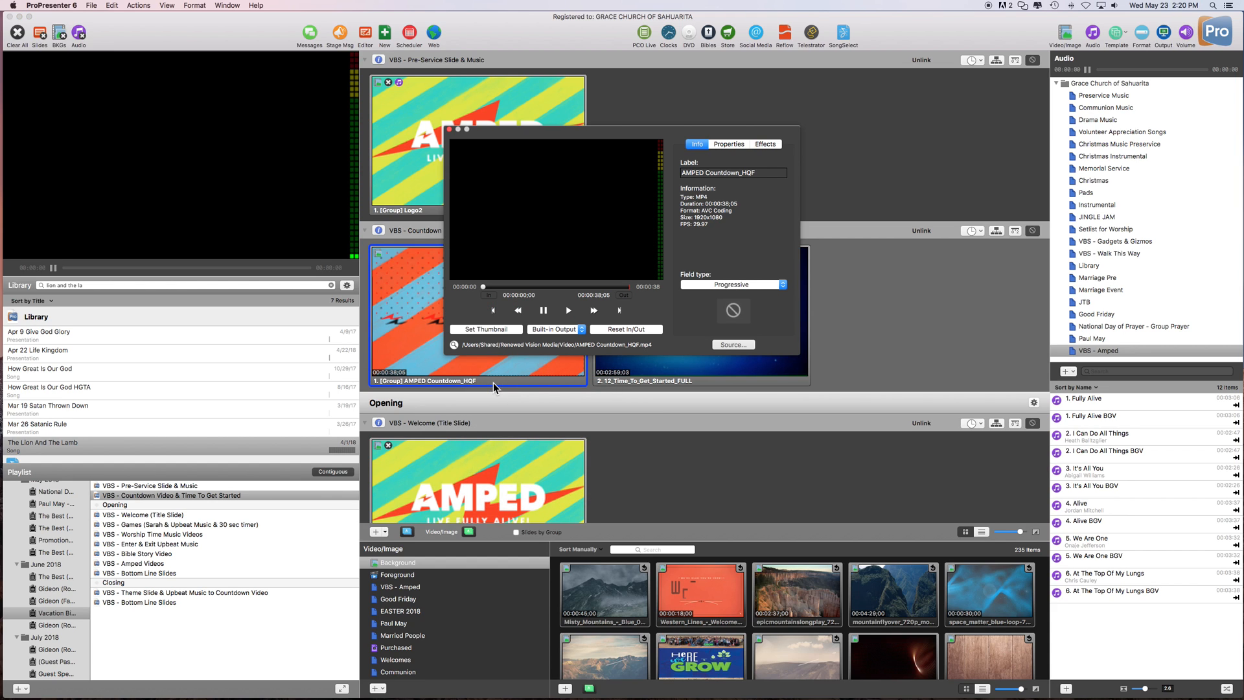
{"action": "left_click", "coordinate": [728, 144]}
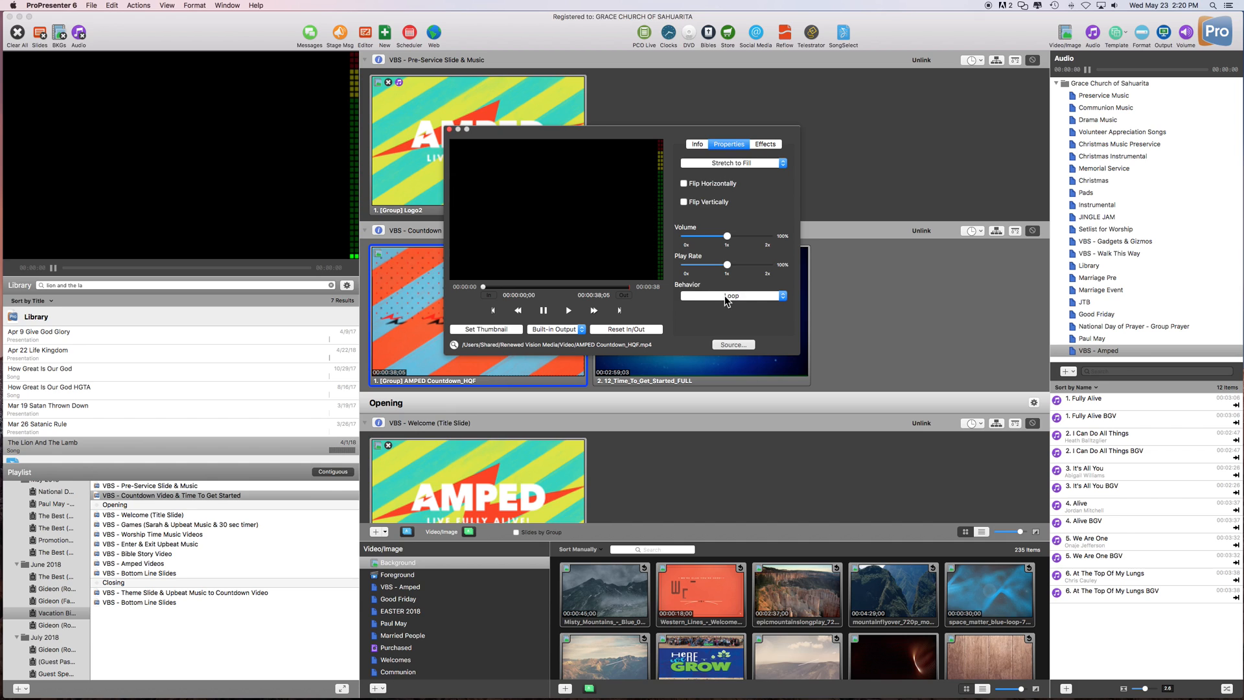
{"action": "left_click", "coordinate": [730, 295]}
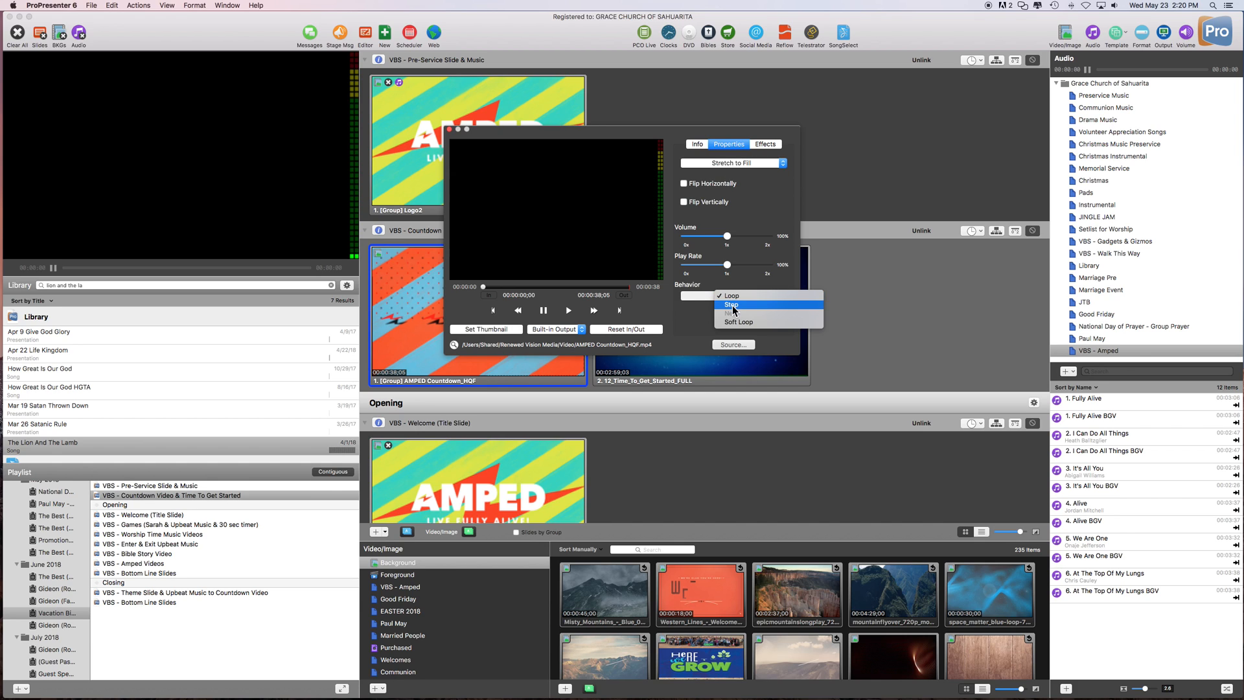
{"action": "left_click", "coordinate": [730, 304]}
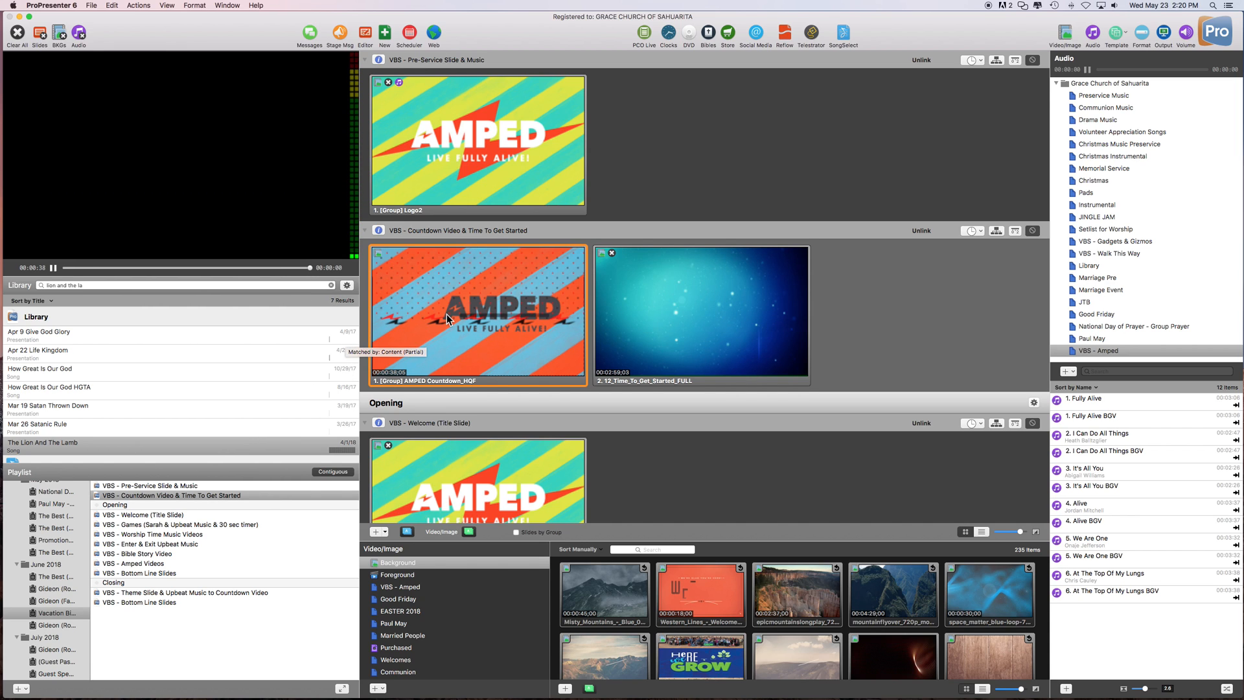
{"action": "mouse_move", "coordinate": [513, 250]}
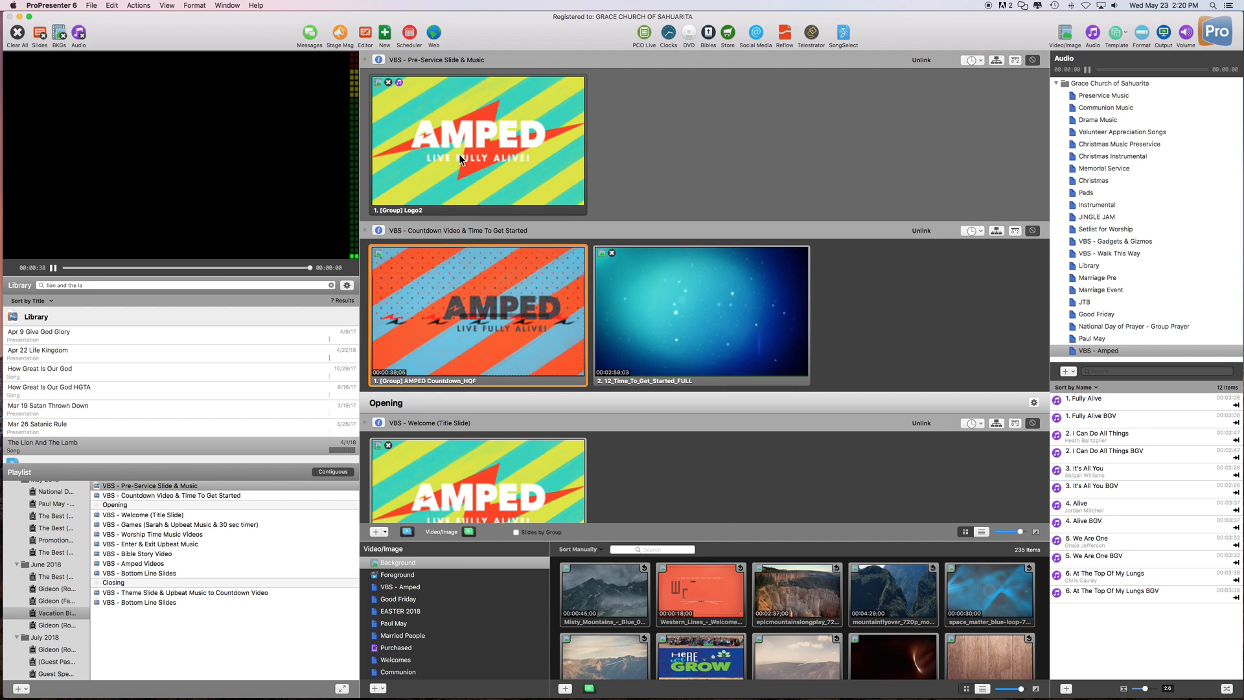
Trigger the pre-service music slide and countdown video, then Clear All to blank the output
{"action": "left_click", "coordinate": [478, 142]}
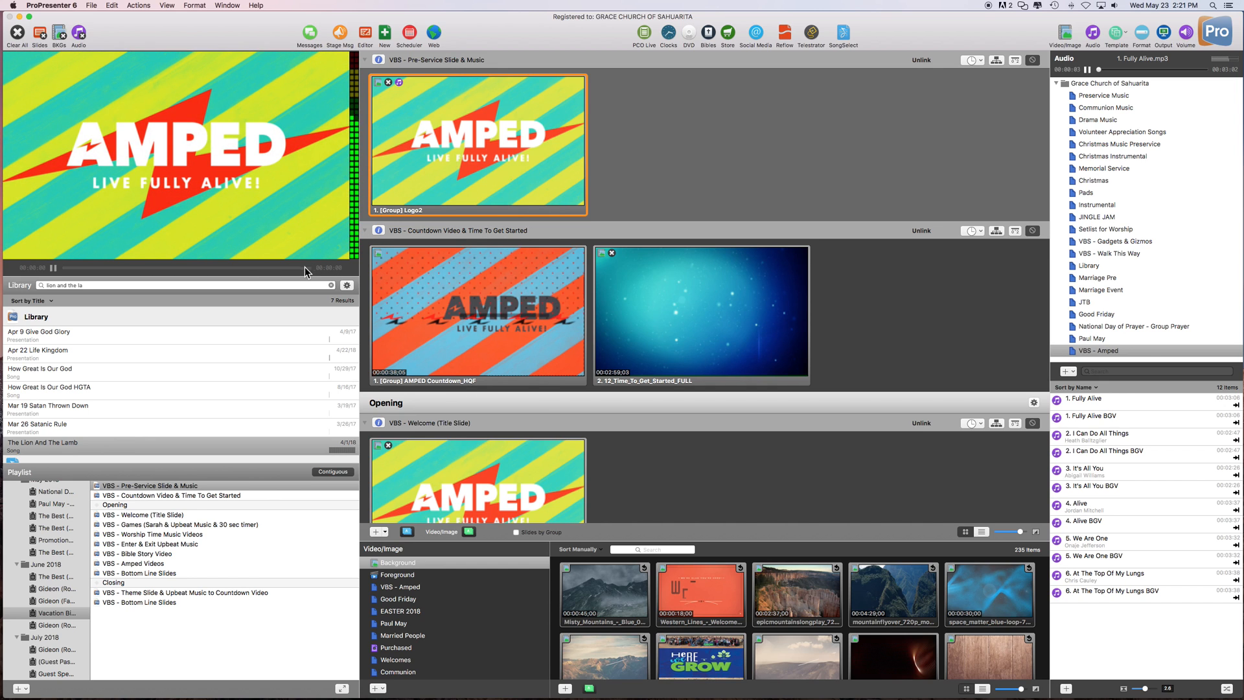
{"action": "mouse_move", "coordinate": [979, 113]}
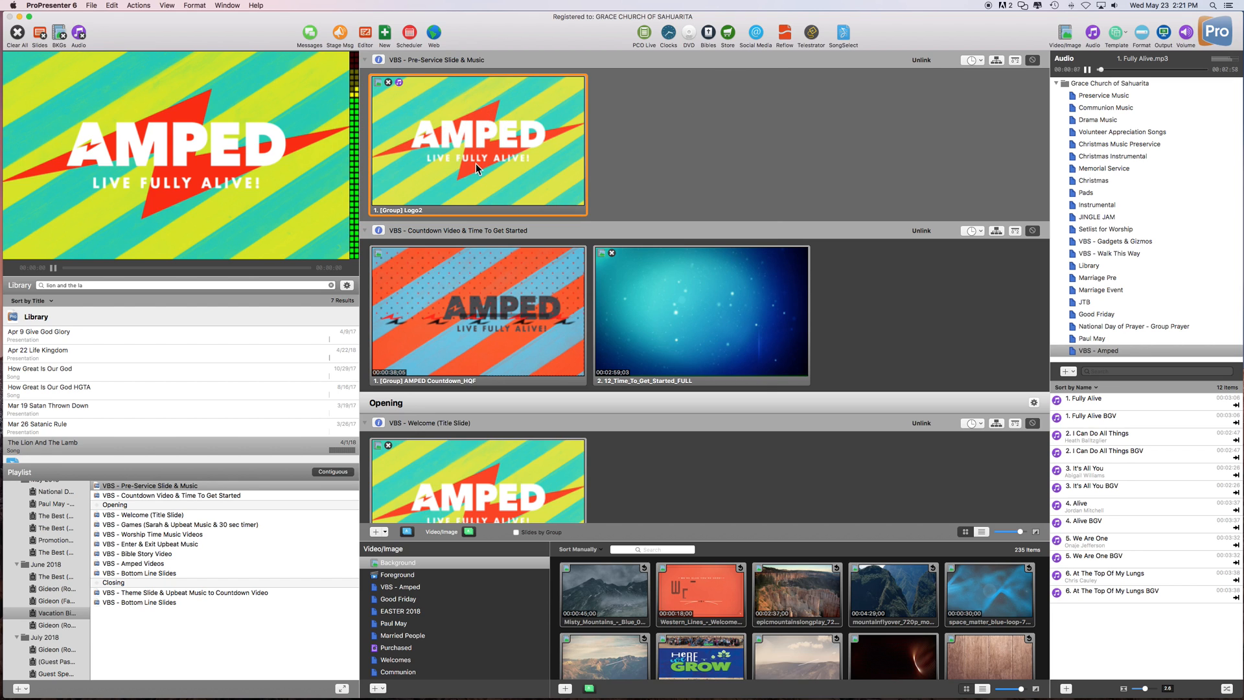
{"action": "mouse_move", "coordinate": [1233, 310]}
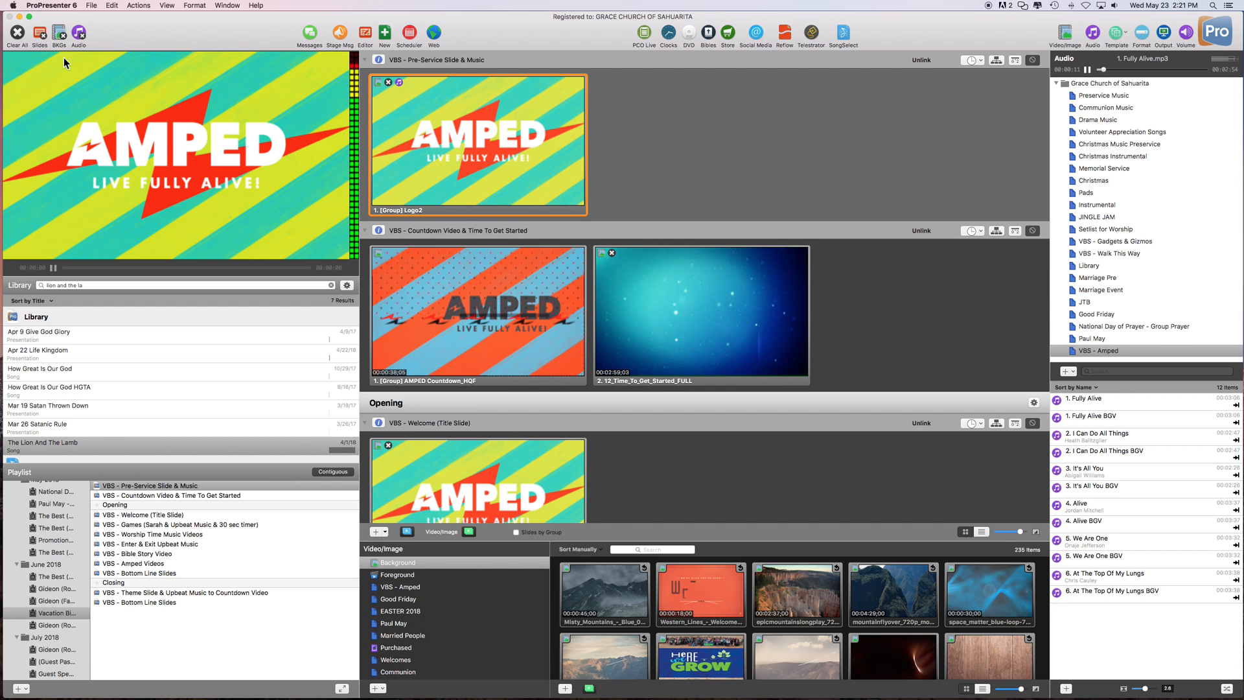
{"action": "mouse_move", "coordinate": [445, 305]}
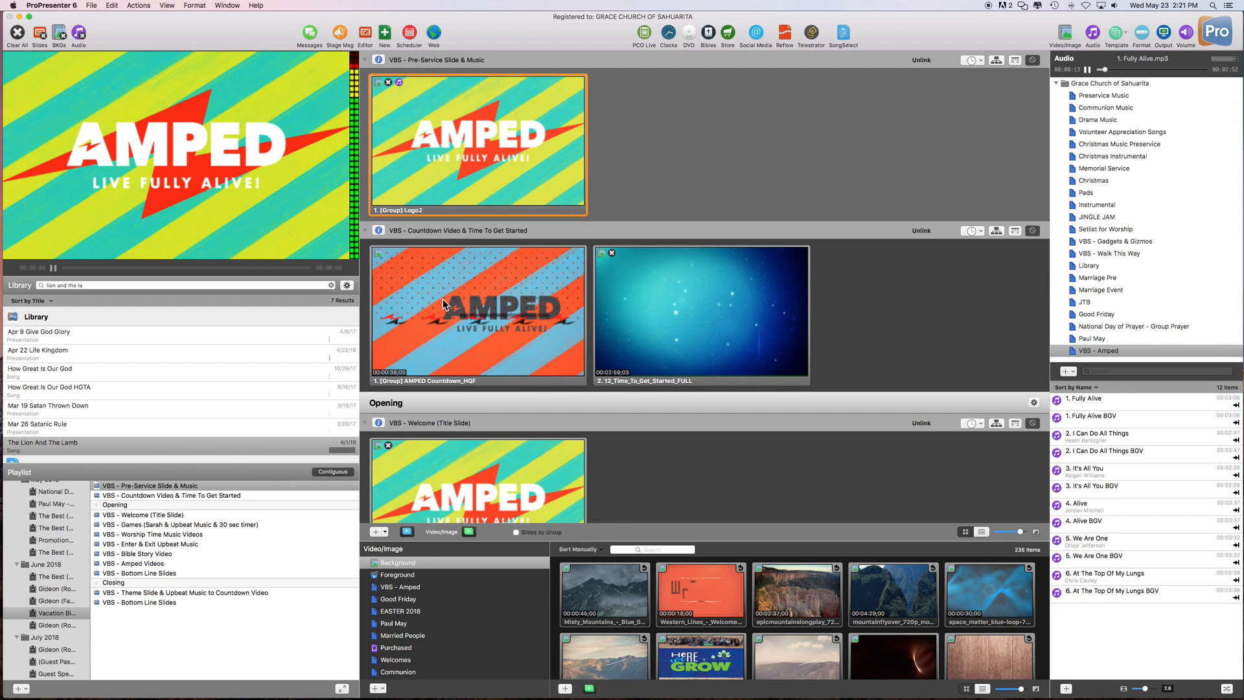
{"action": "left_click", "coordinate": [476, 313]}
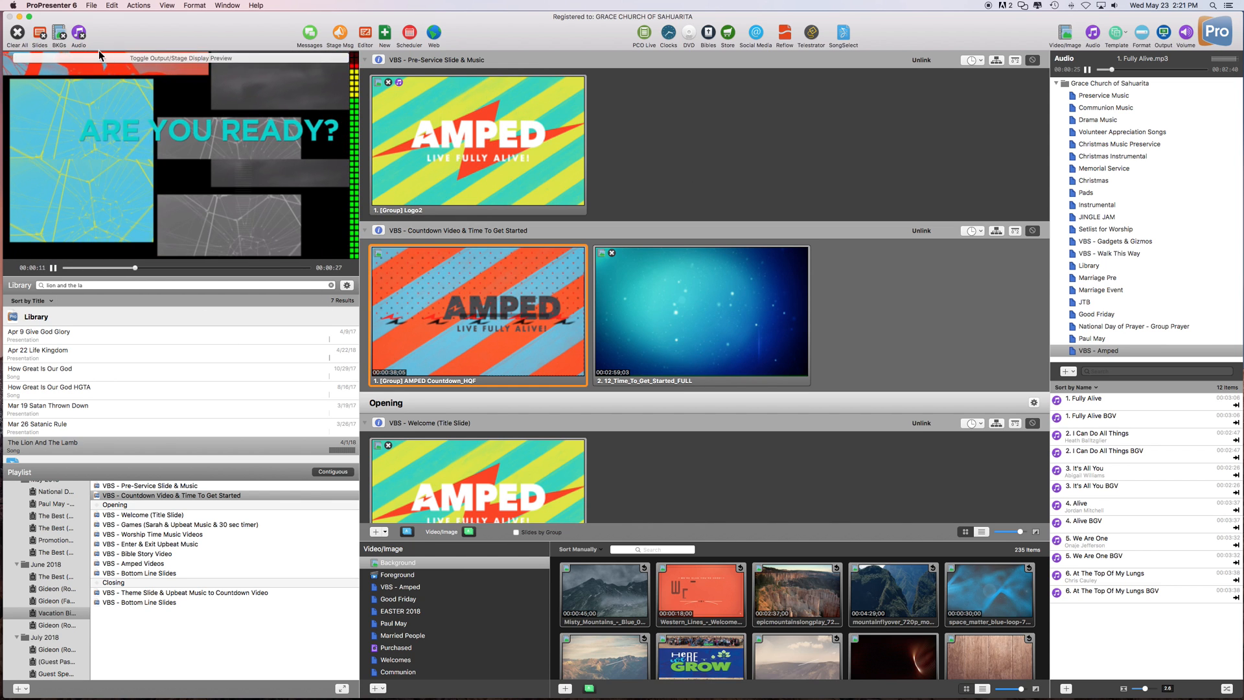
{"action": "left_click", "coordinate": [17, 34]}
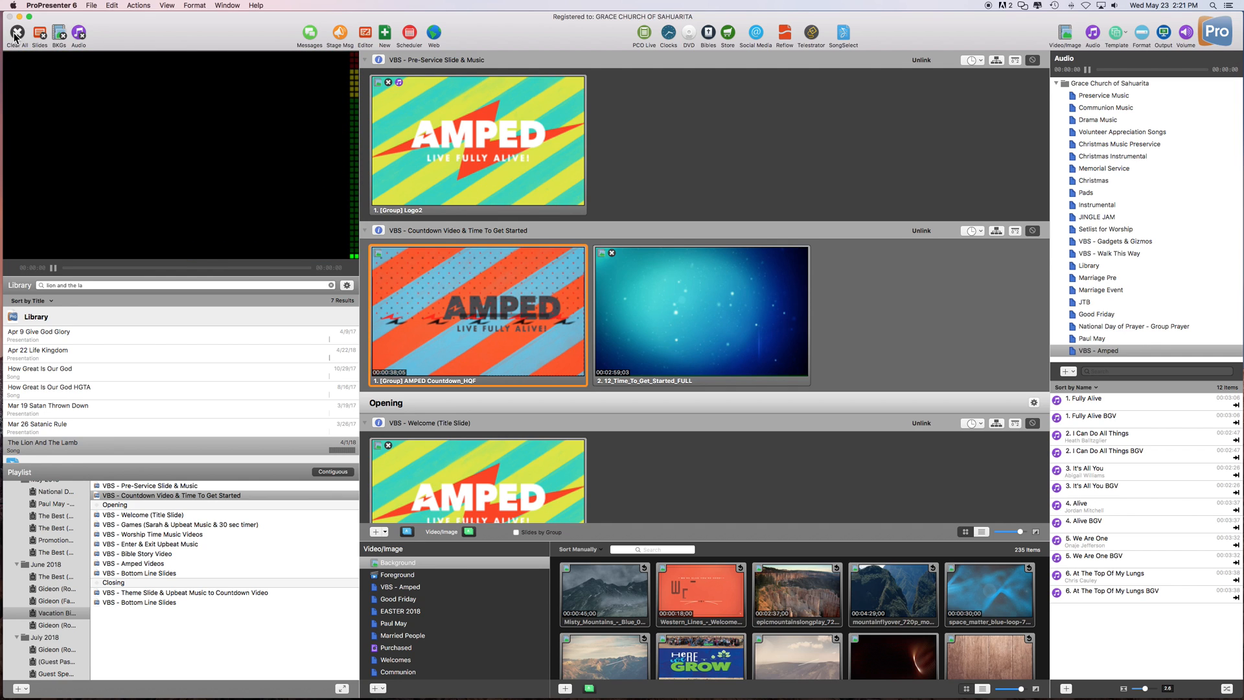
{"action": "mouse_move", "coordinate": [482, 141]}
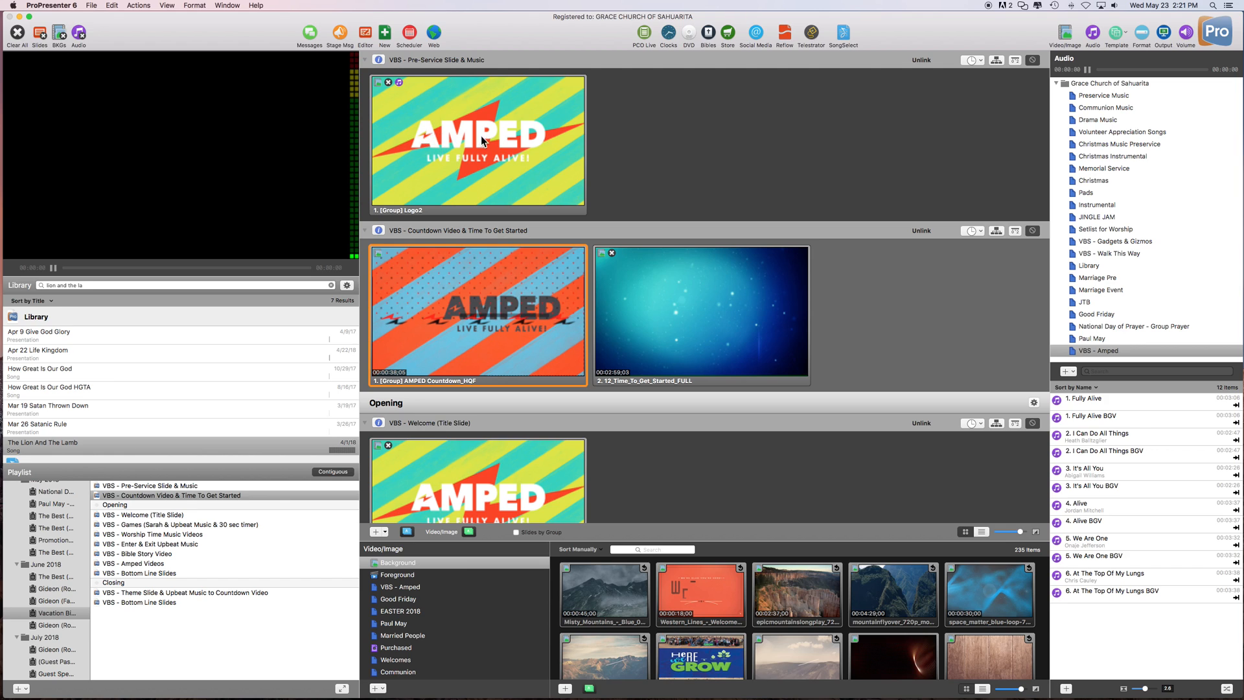
{"action": "mouse_move", "coordinate": [440, 108]}
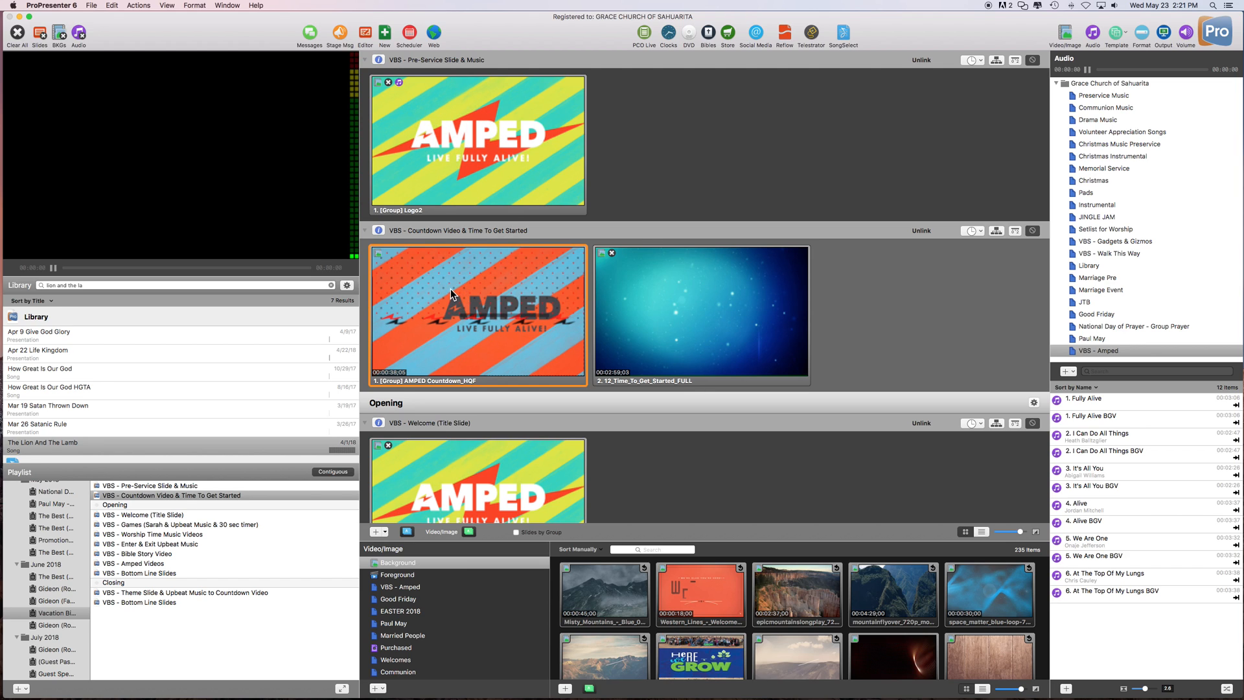
{"action": "mouse_move", "coordinate": [188, 61]}
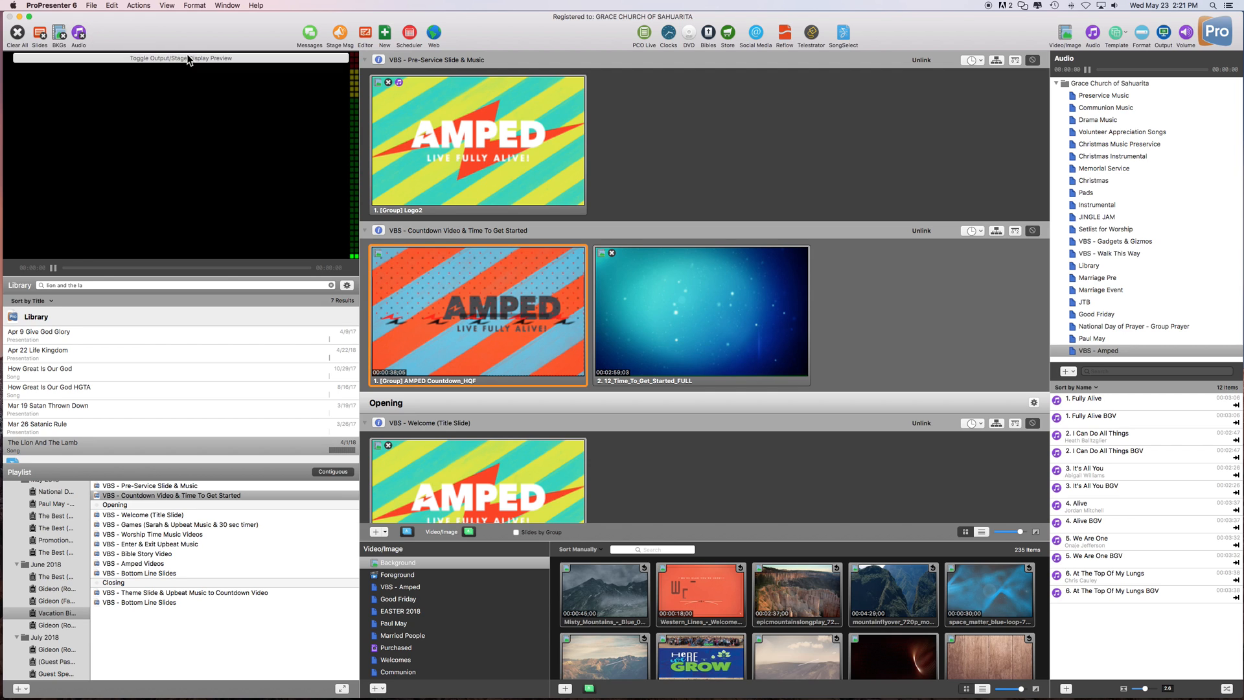
{"action": "mouse_move", "coordinate": [461, 291]}
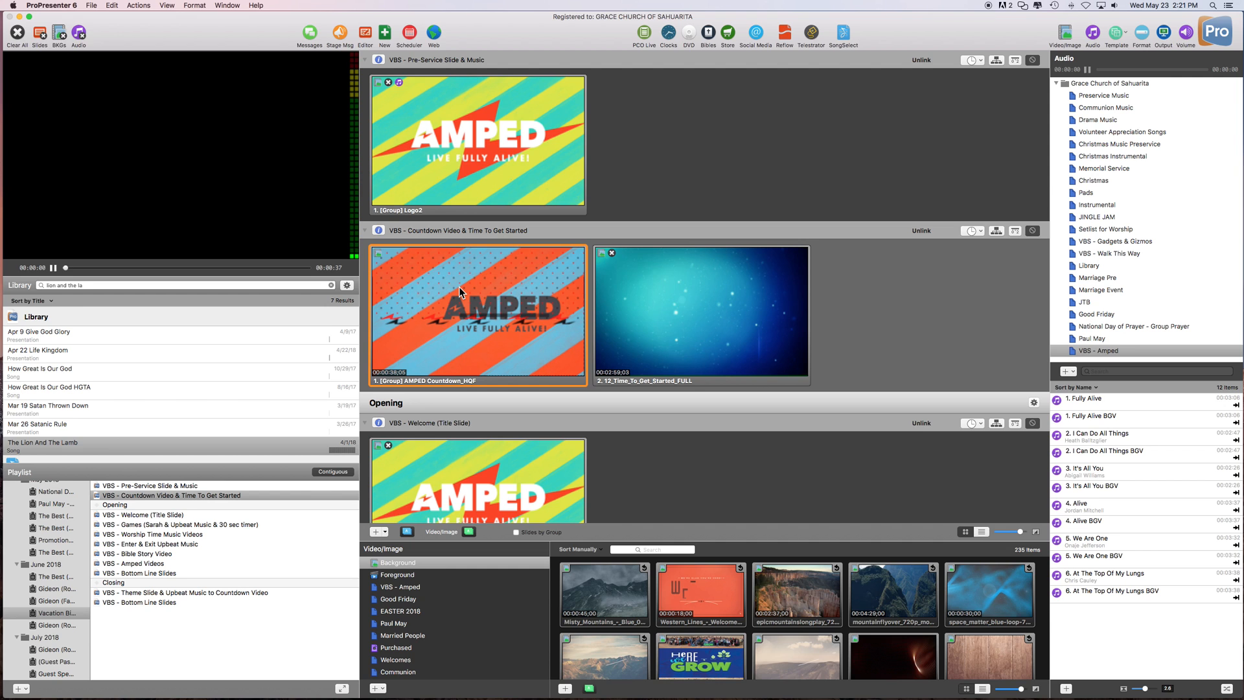
Briefly start the AMPED countdown video on output, then clear it again
{"action": "left_click", "coordinate": [477, 312]}
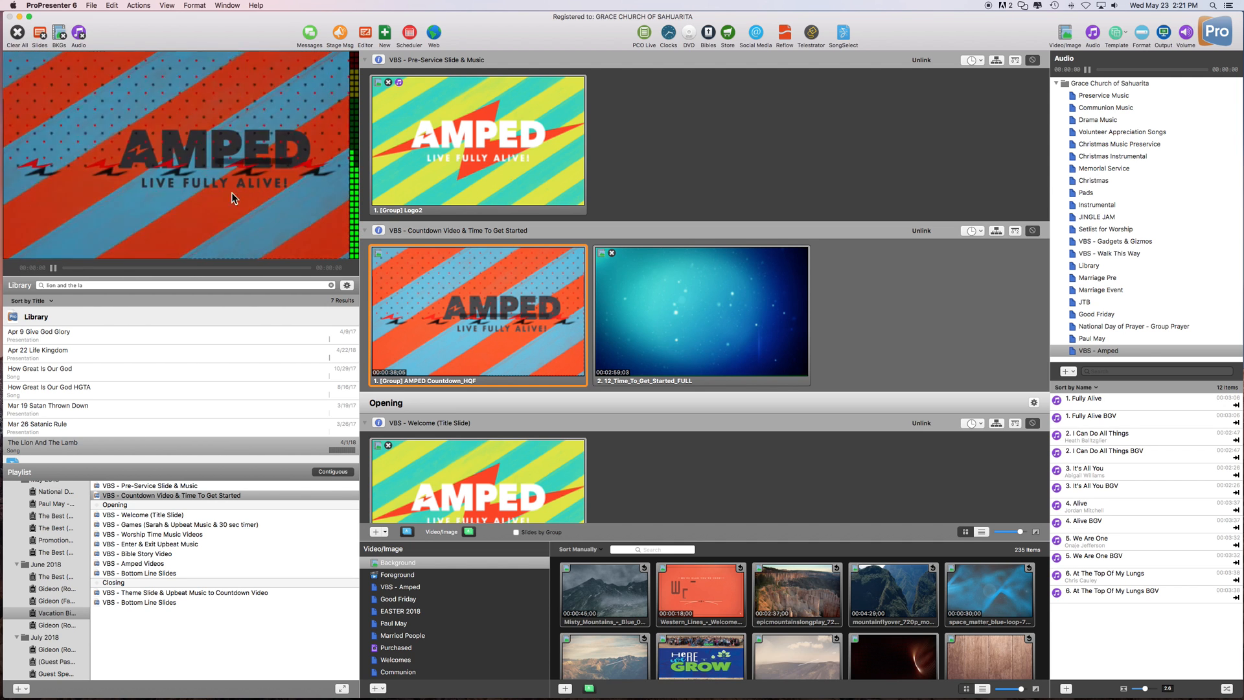
{"action": "left_click", "coordinate": [476, 313]}
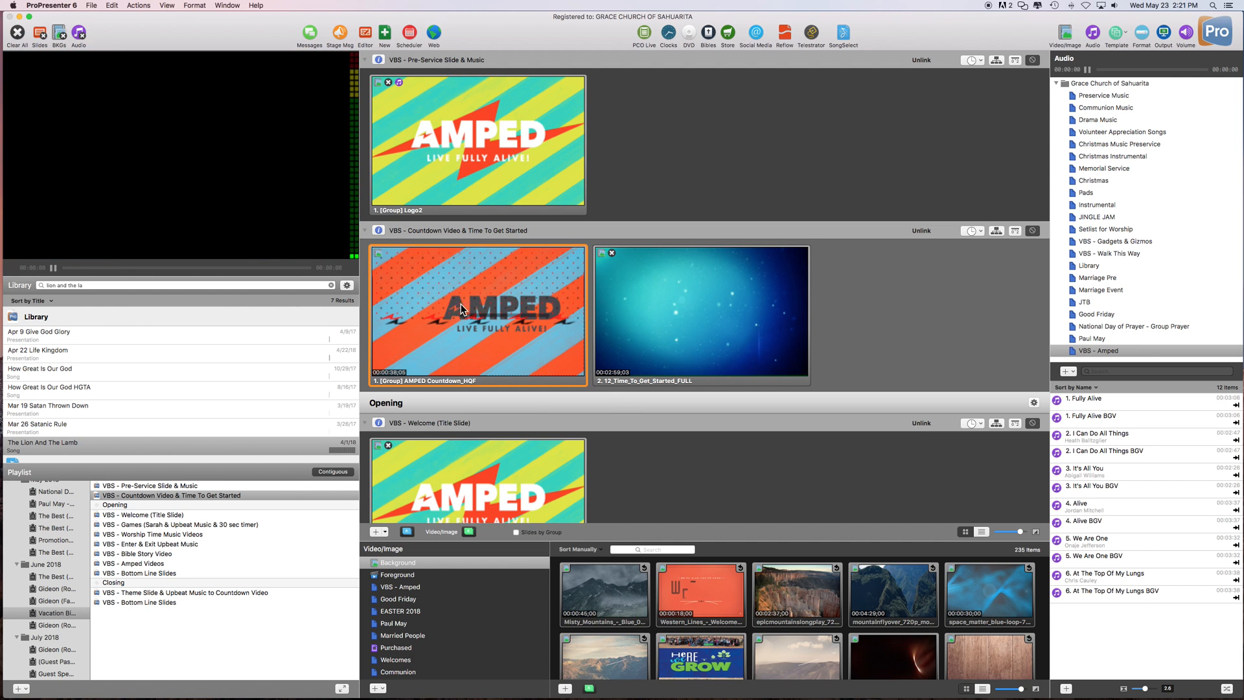
Bring up the countdown slide's options to reach Media Cue Behavior > Stop
{"action": "right_click", "coordinate": [460, 309]}
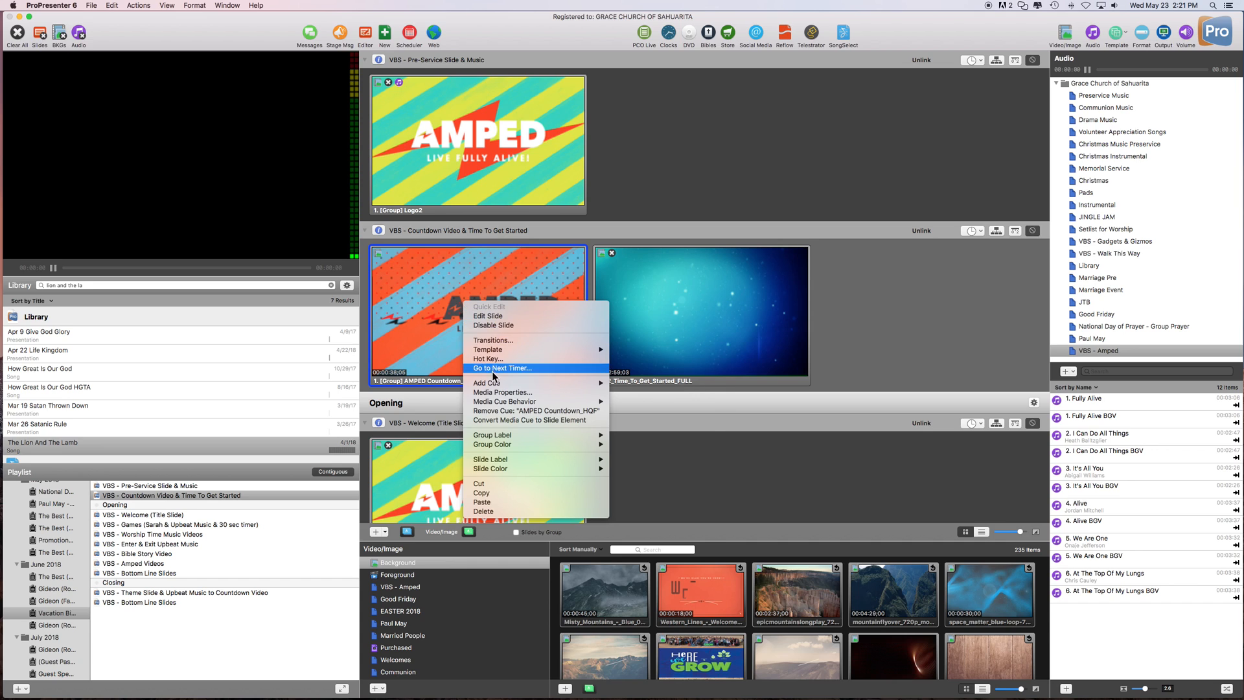
{"action": "mouse_move", "coordinate": [486, 382]}
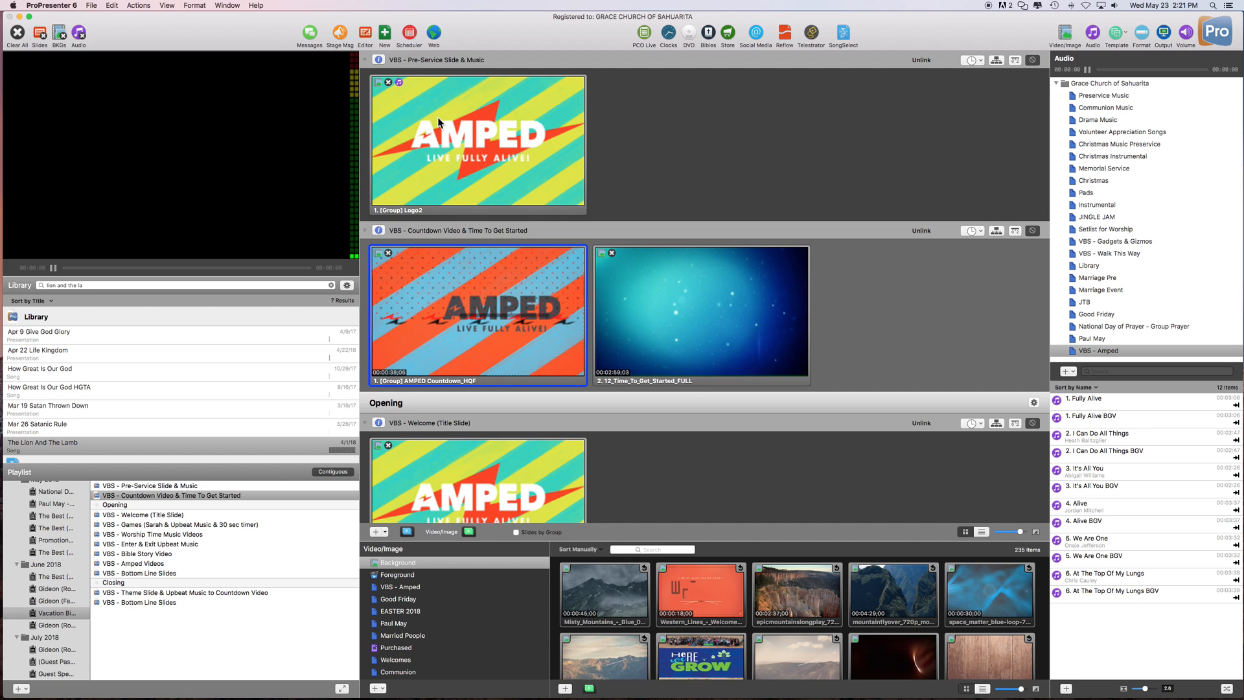
{"action": "left_click", "coordinate": [477, 141]}
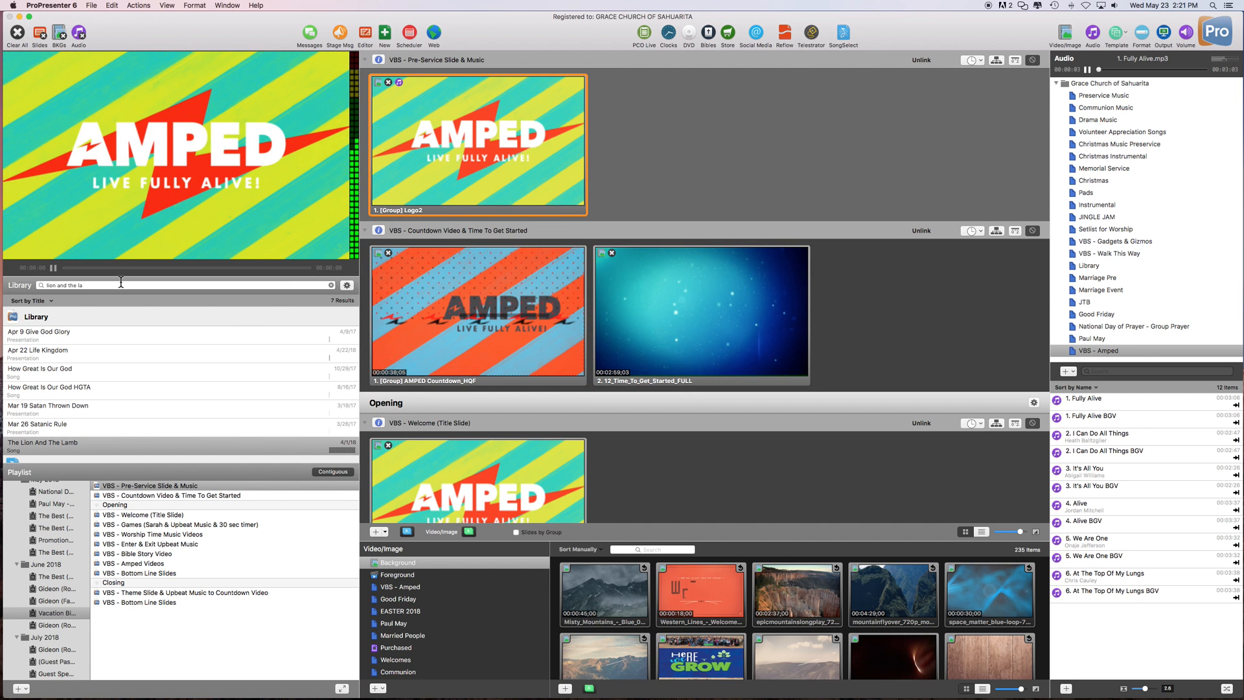
{"action": "mouse_move", "coordinate": [244, 325]}
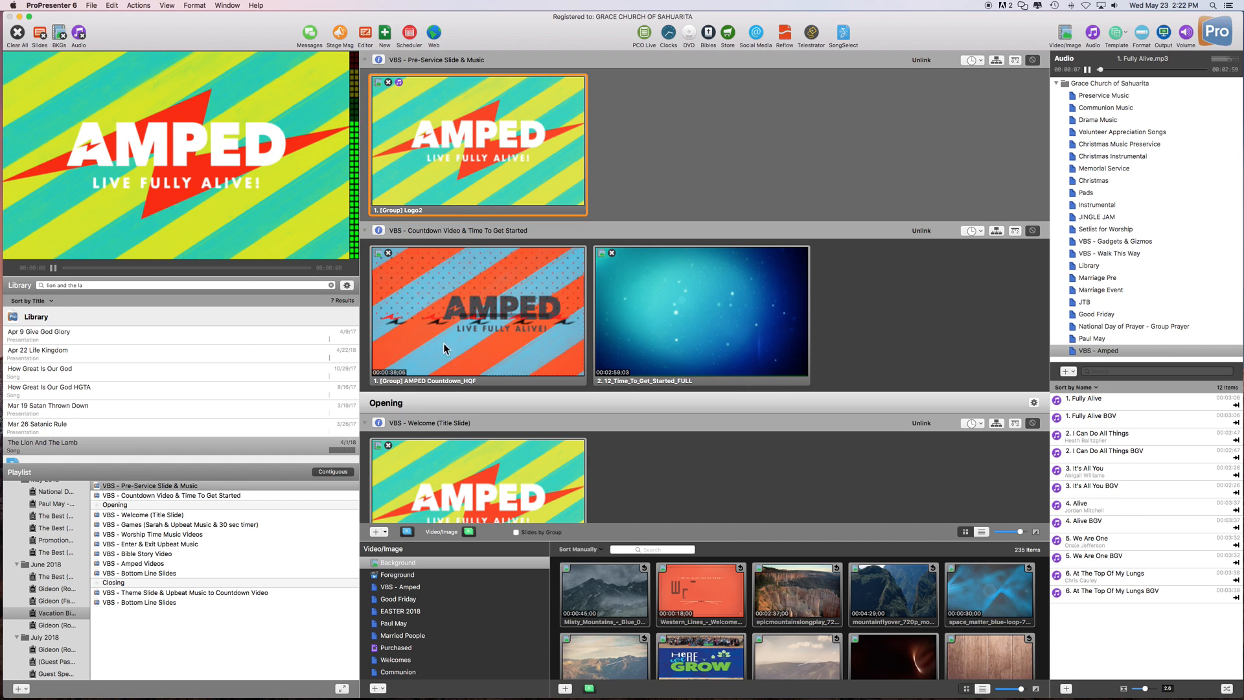
{"action": "mouse_move", "coordinate": [454, 300]}
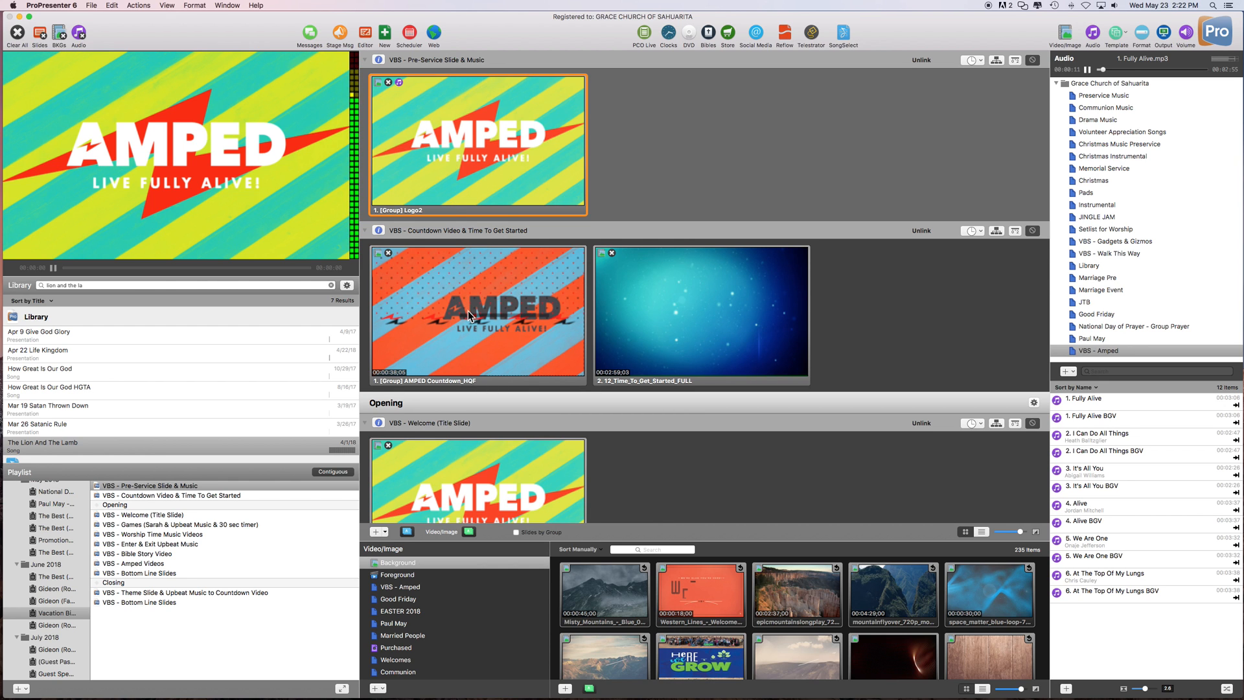
{"action": "left_click", "coordinate": [476, 314]}
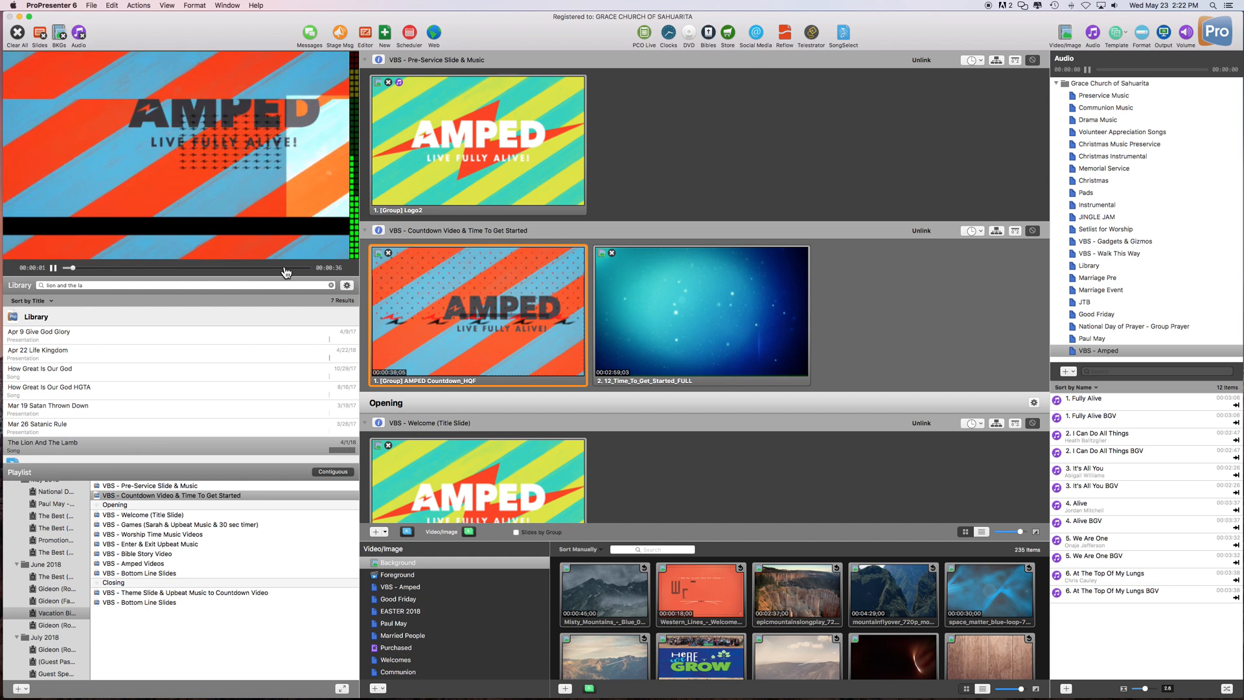
{"action": "left_click", "coordinate": [701, 314]}
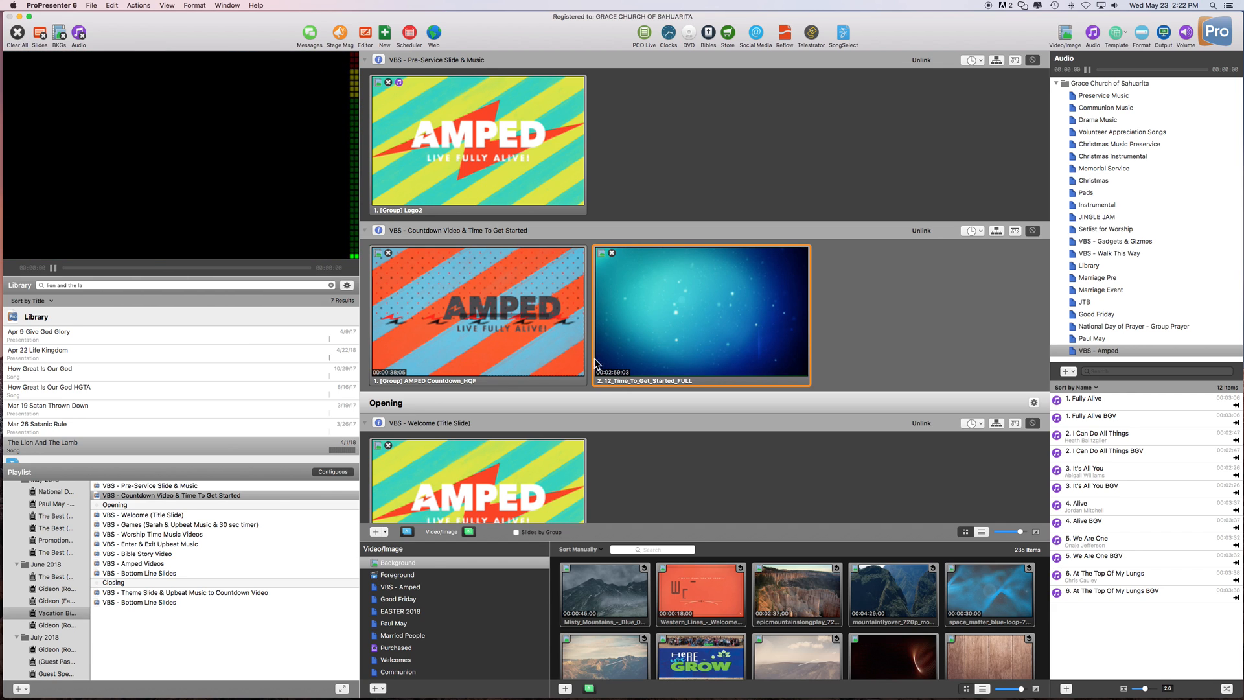
{"action": "right_click", "coordinate": [701, 310]}
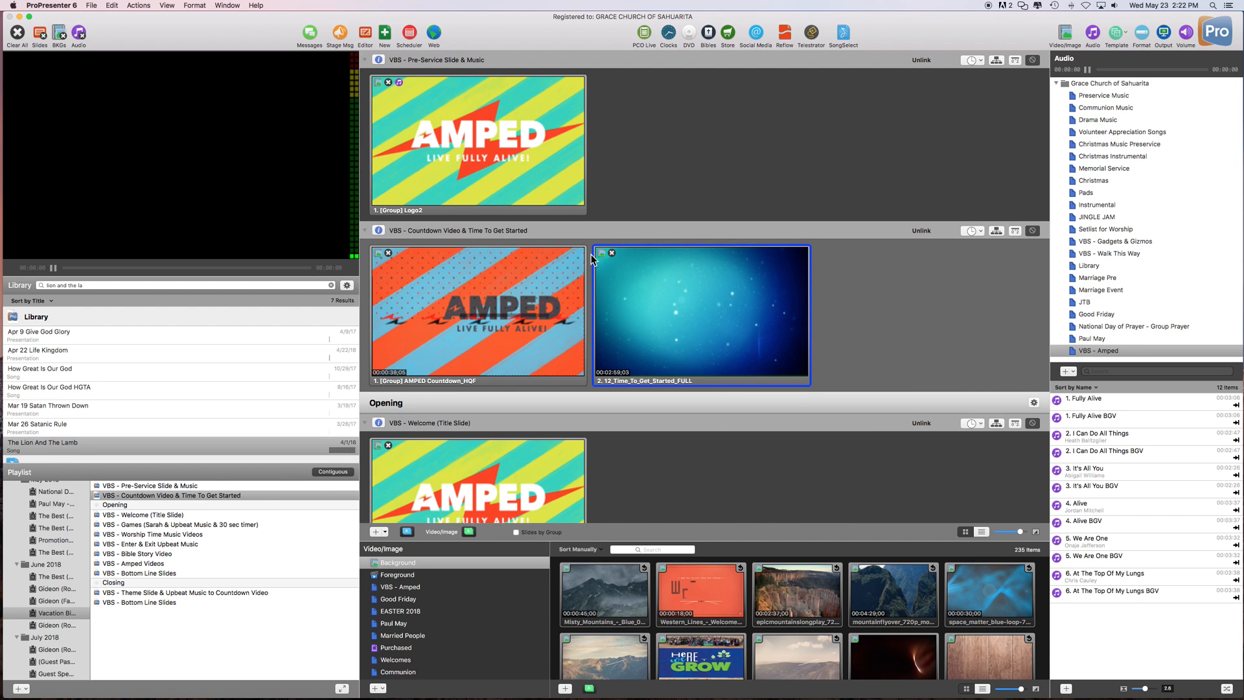
{"action": "scroll", "scroll_direction": "down", "scroll_amount": 3}
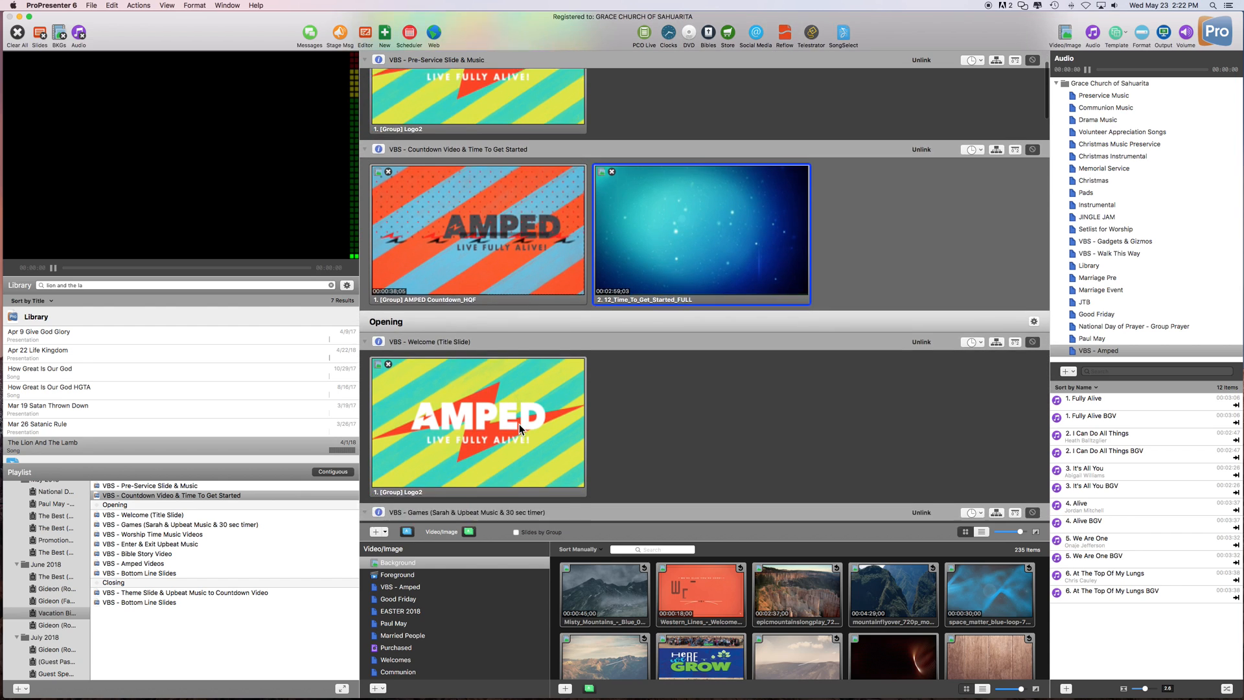